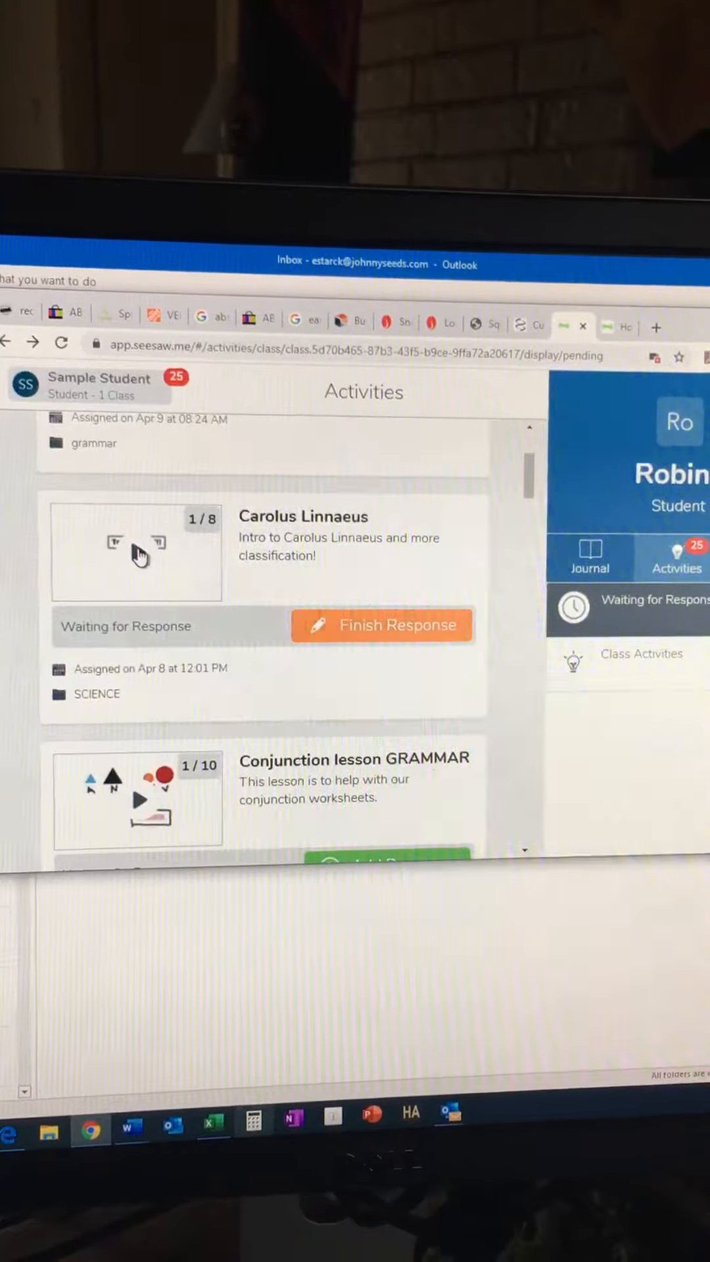
- Preview the Carolus Linnaeus slides, playing and pausing the Aristotle narration video
click(136, 552)
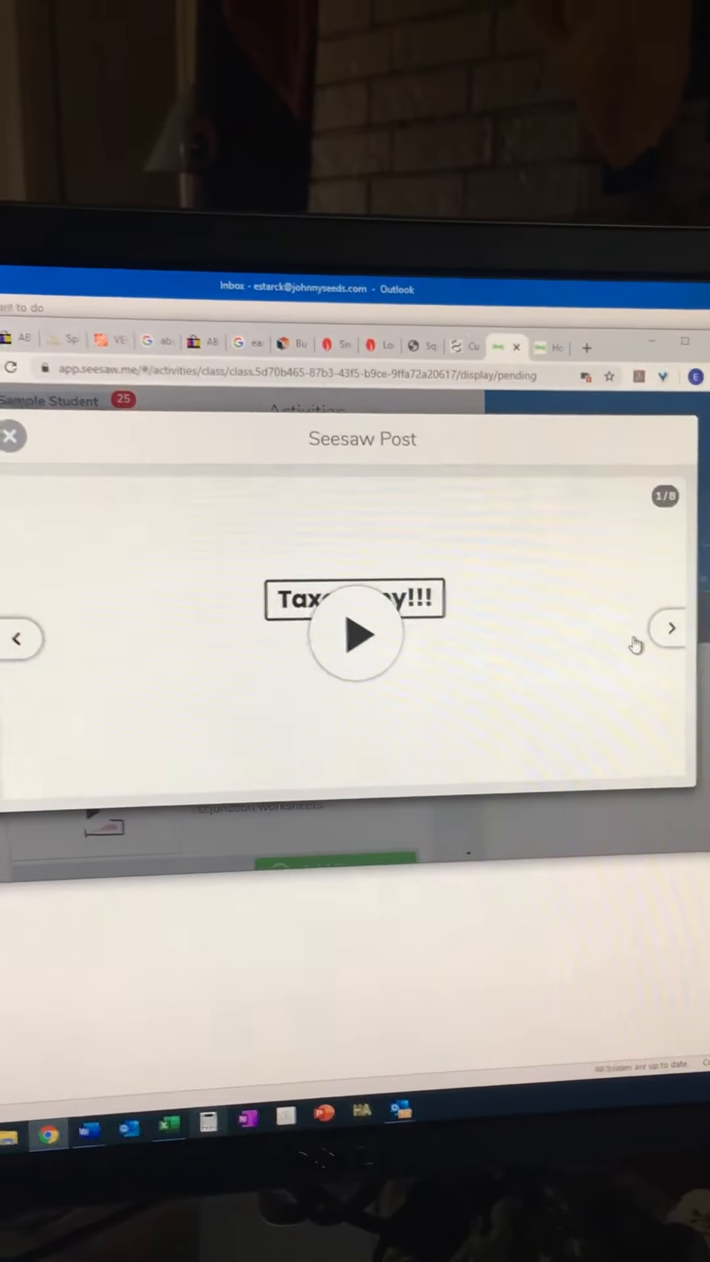
click(672, 641)
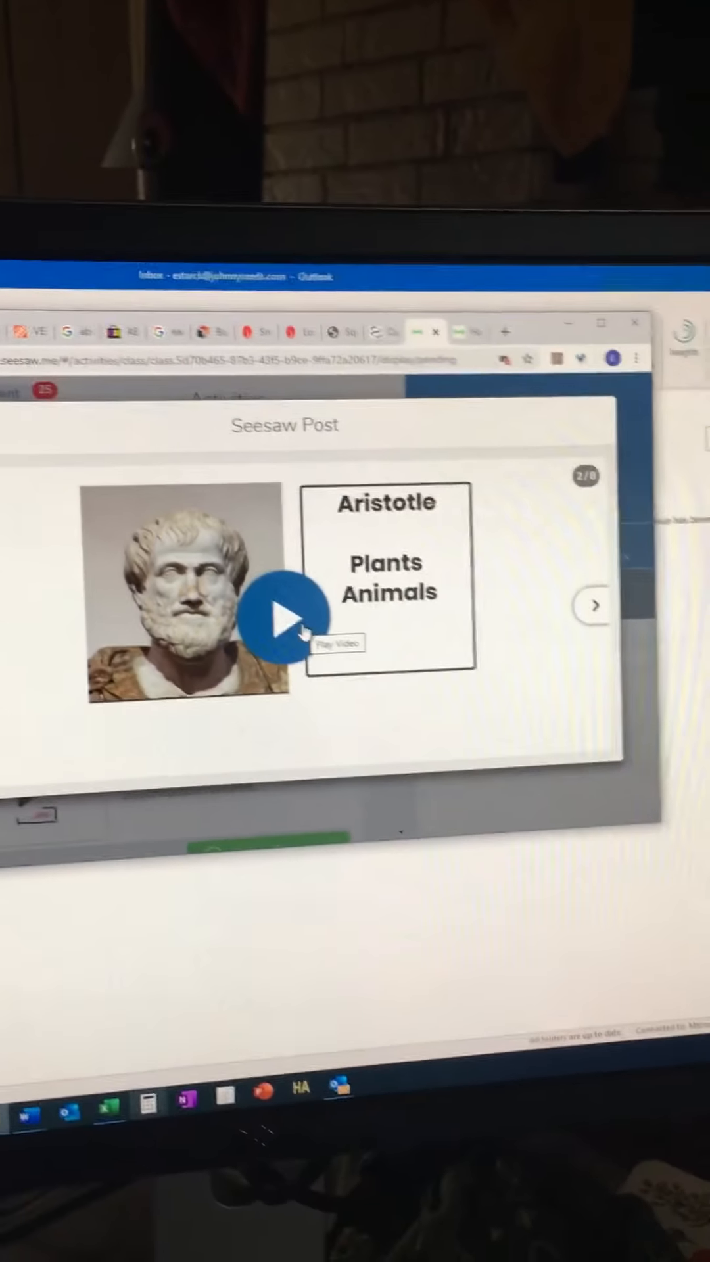
click(286, 620)
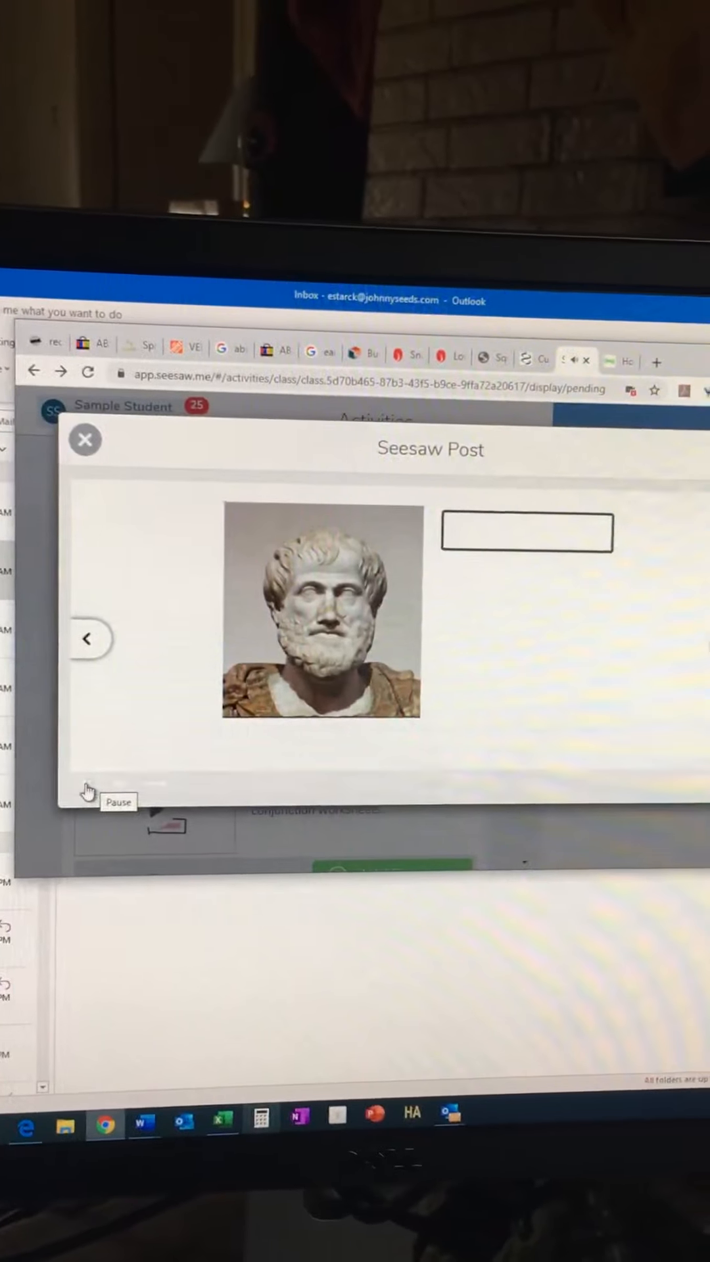
click(87, 785)
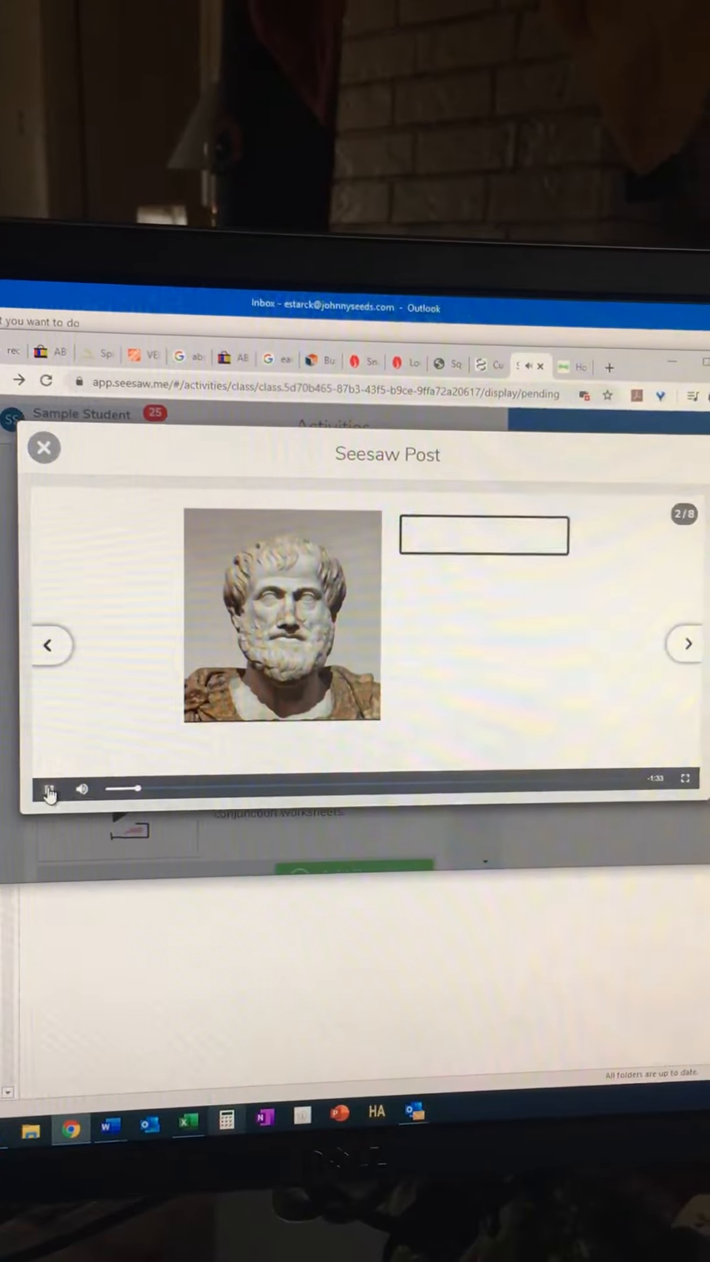
click(50, 789)
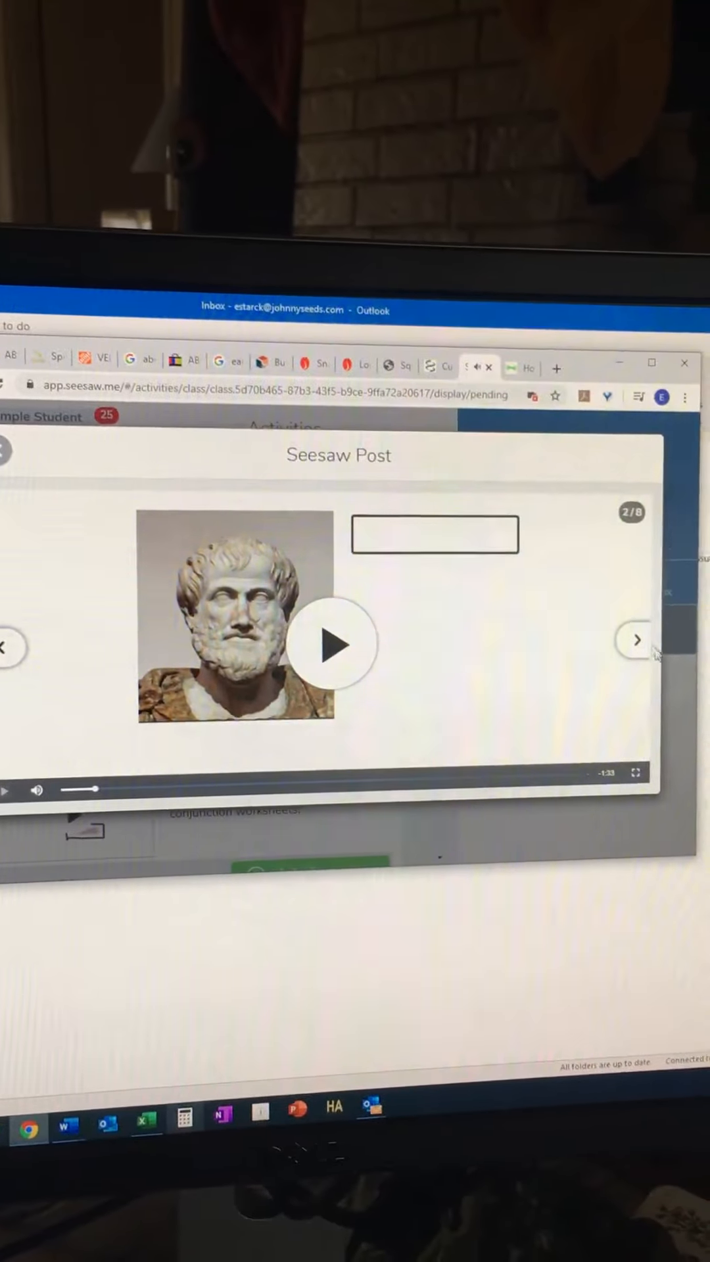
- Page through to the Carolus Linnaeus slide and start the activity response
click(635, 640)
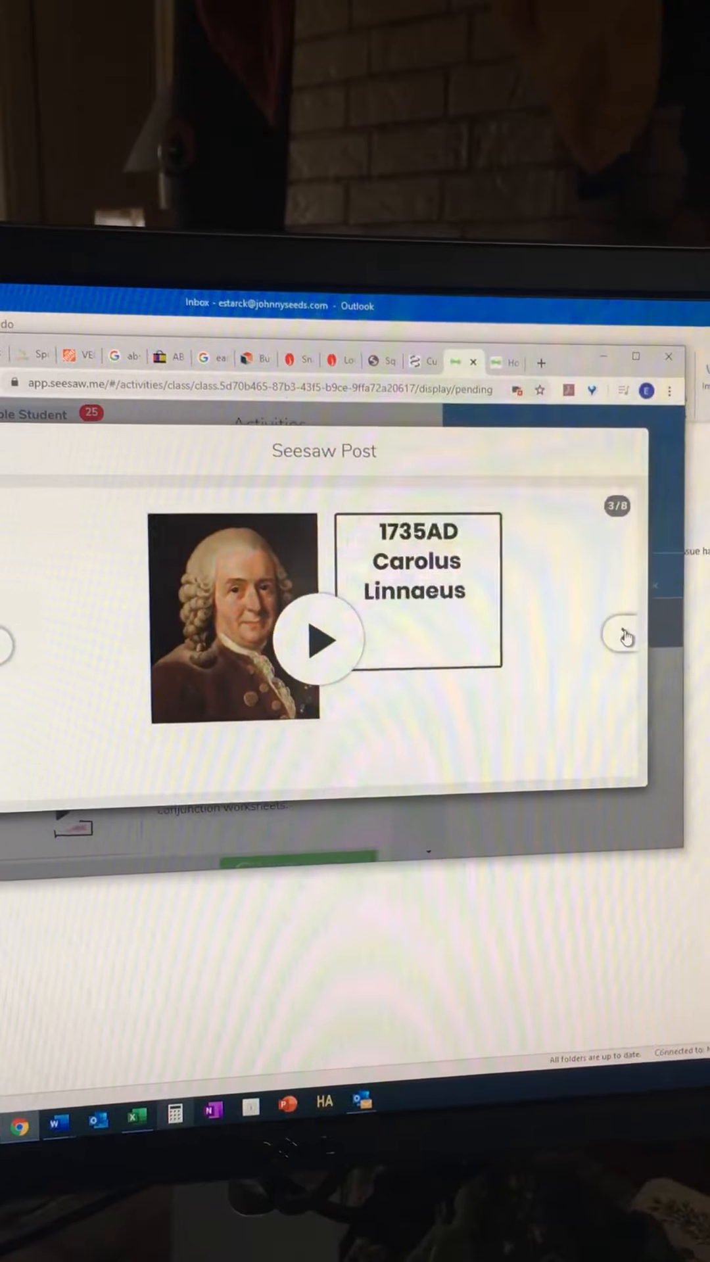
click(624, 638)
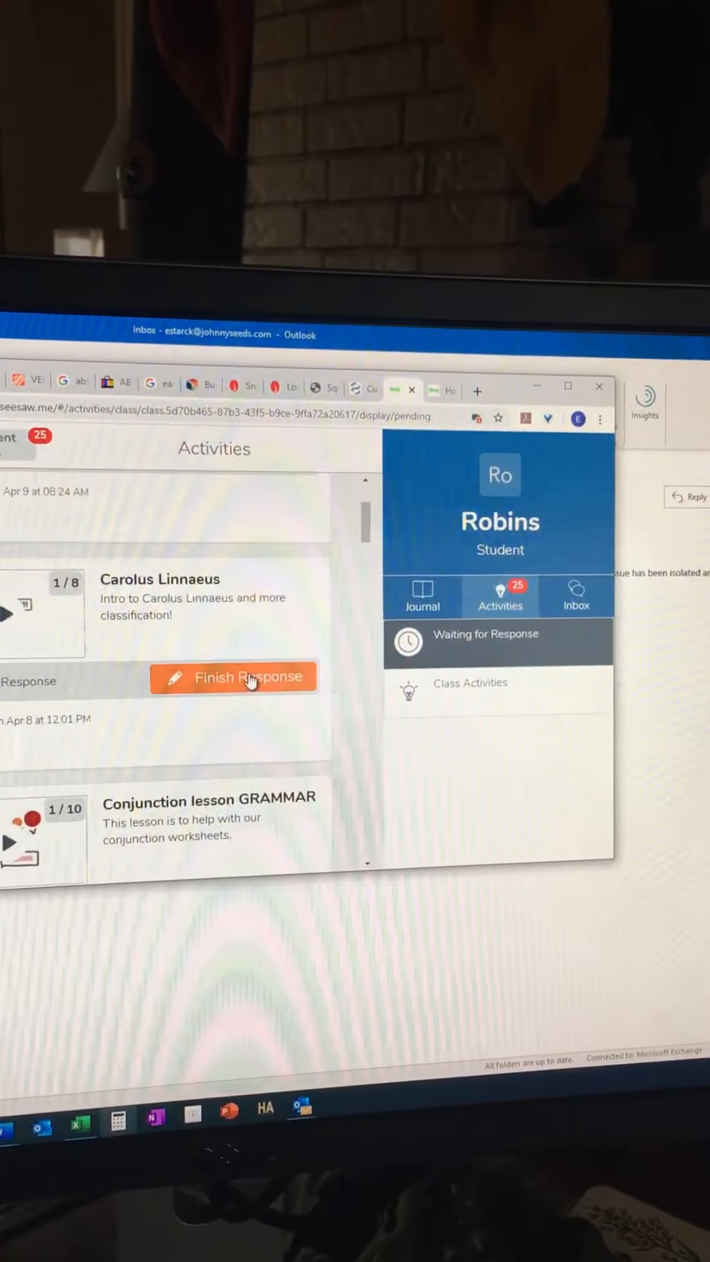
click(234, 676)
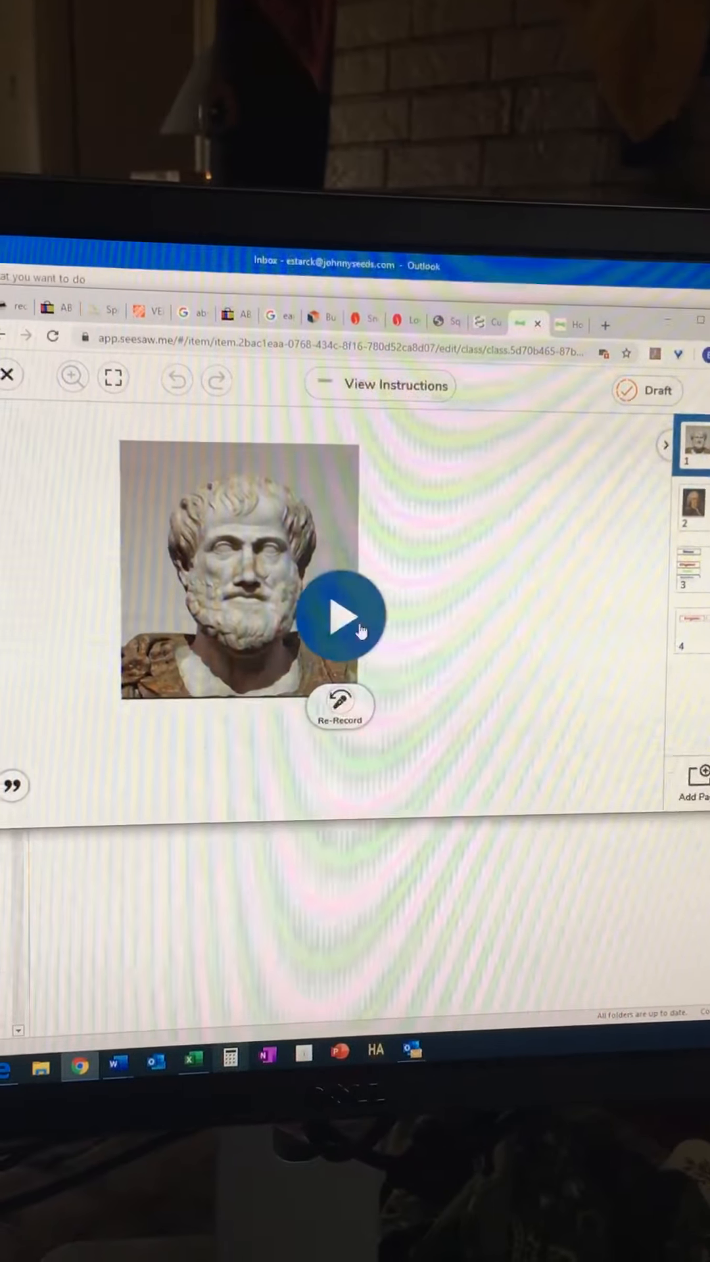
- Bring up the drawing toolbar on the Aristotle page
click(340, 617)
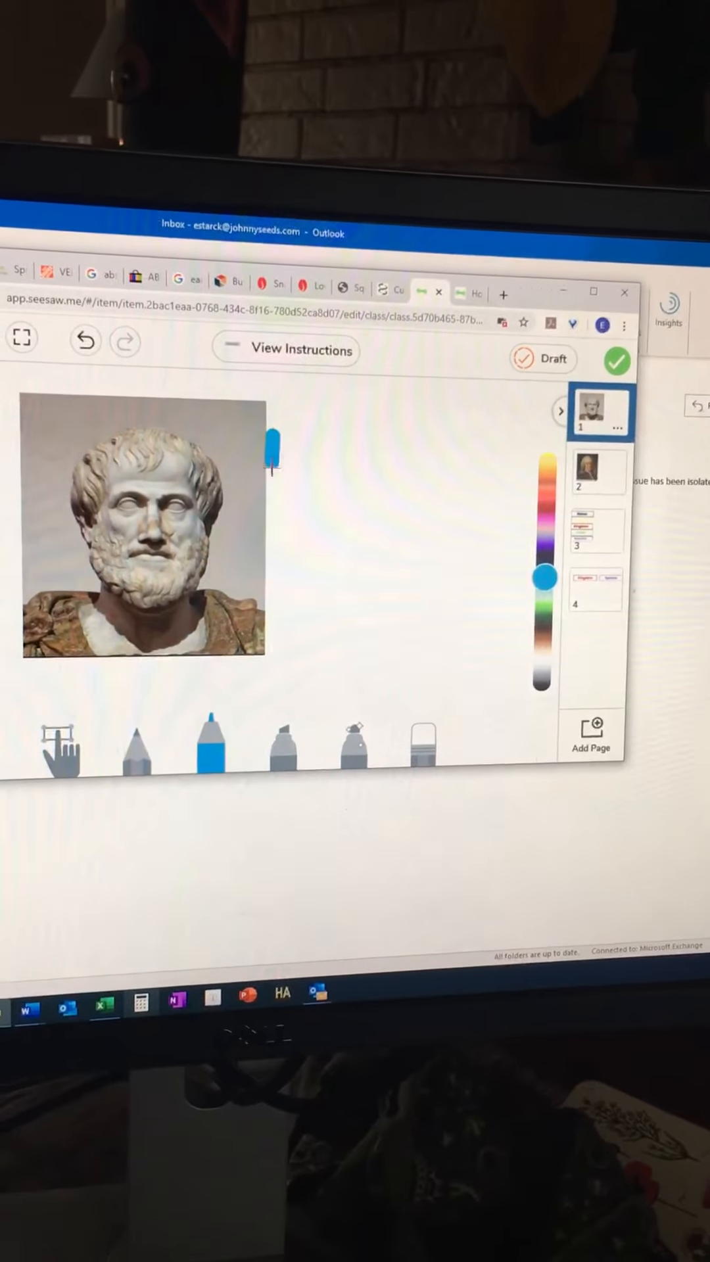
- Draw a blue mark by Aristotle's portrait, then drag the Species label right on the labels page
drag(274, 451, 330, 499)
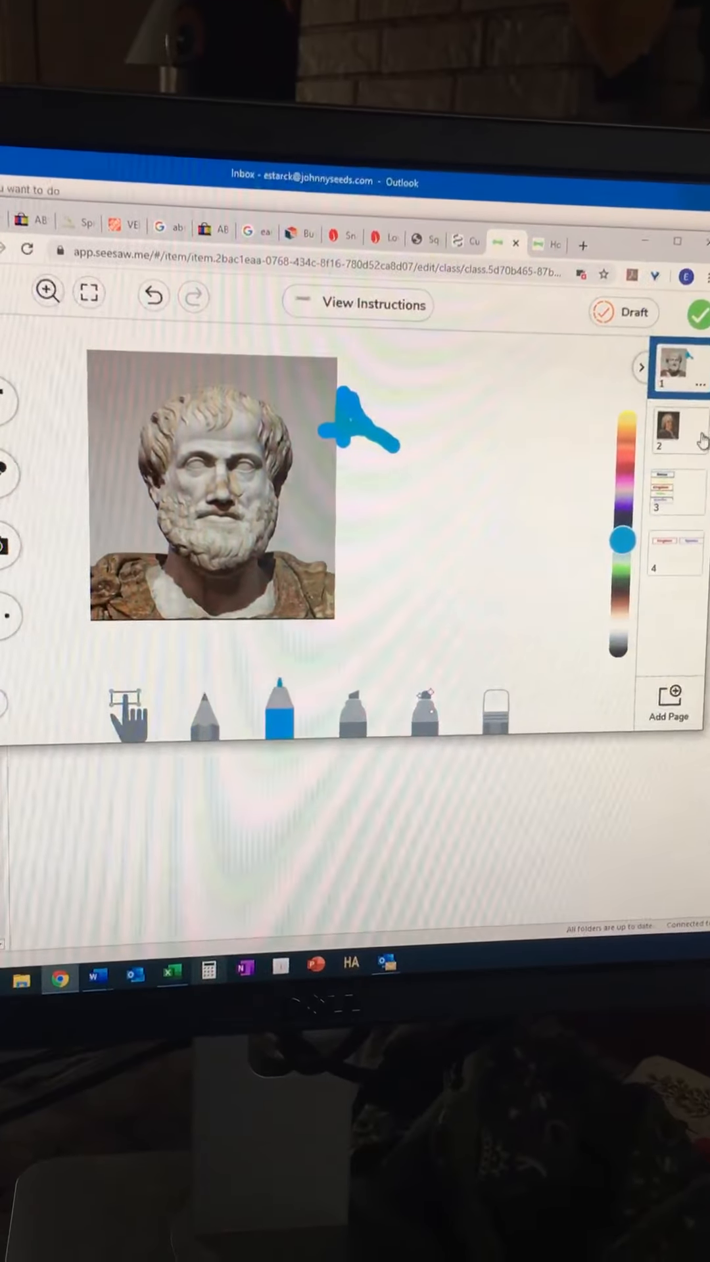
click(660, 430)
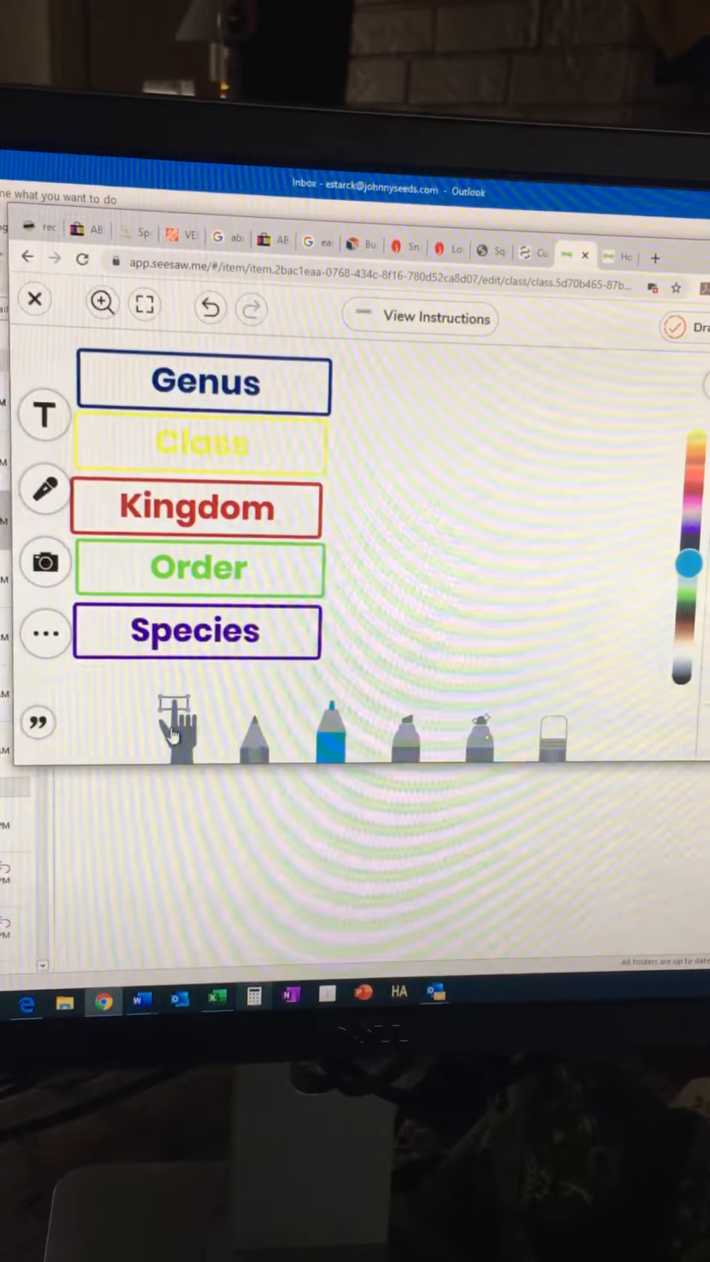
click(197, 632)
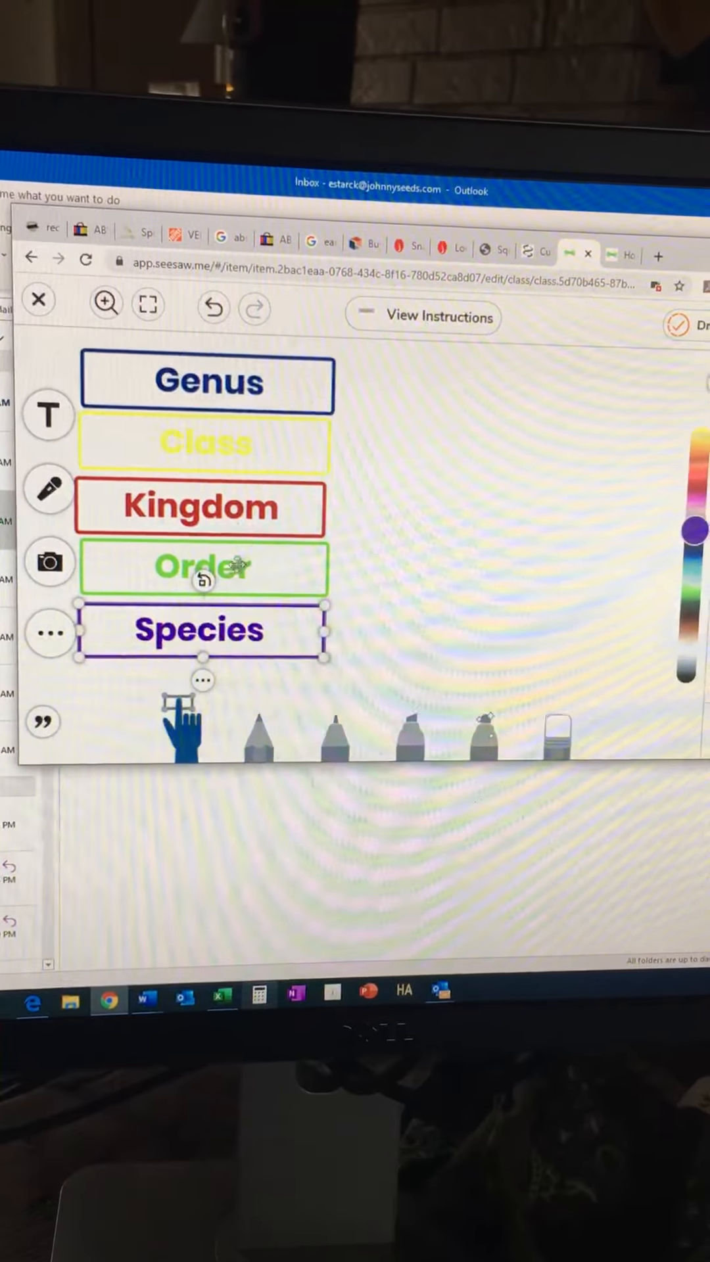
drag(201, 631, 463, 634)
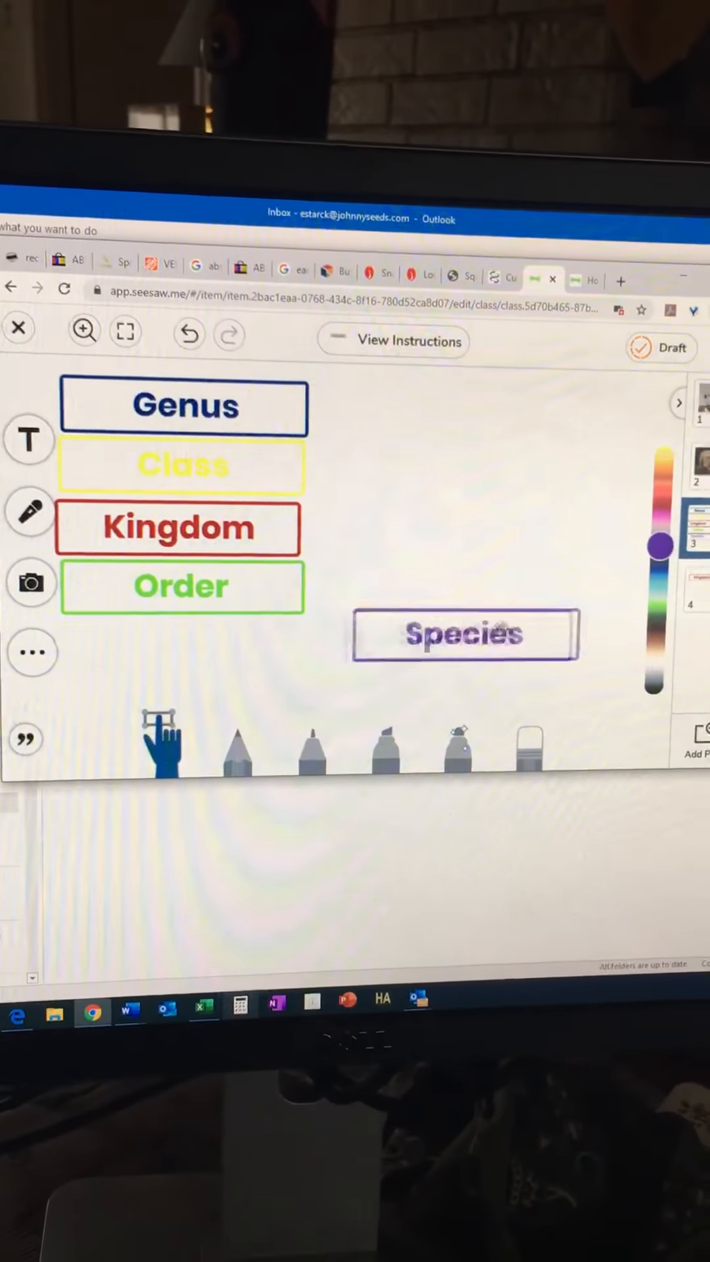